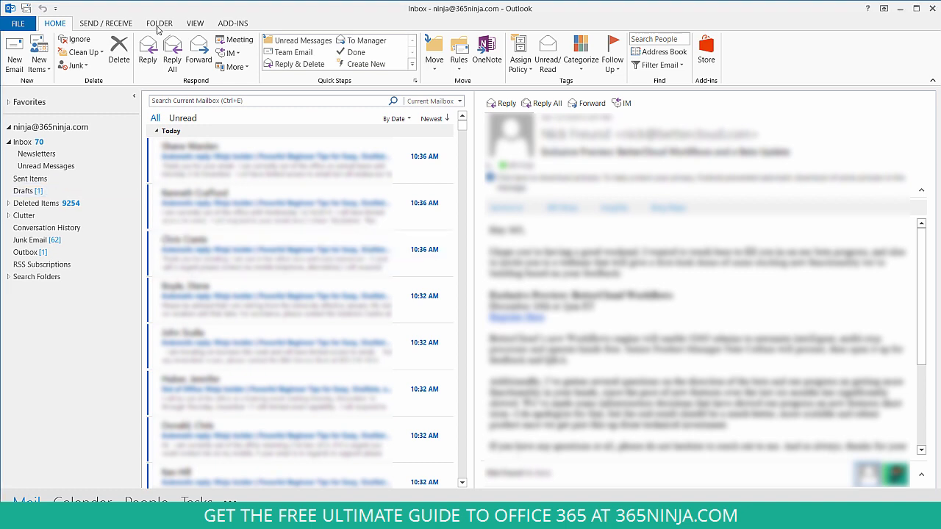
# Switch the ribbon to the folder management commands
pyautogui.click(159, 24)
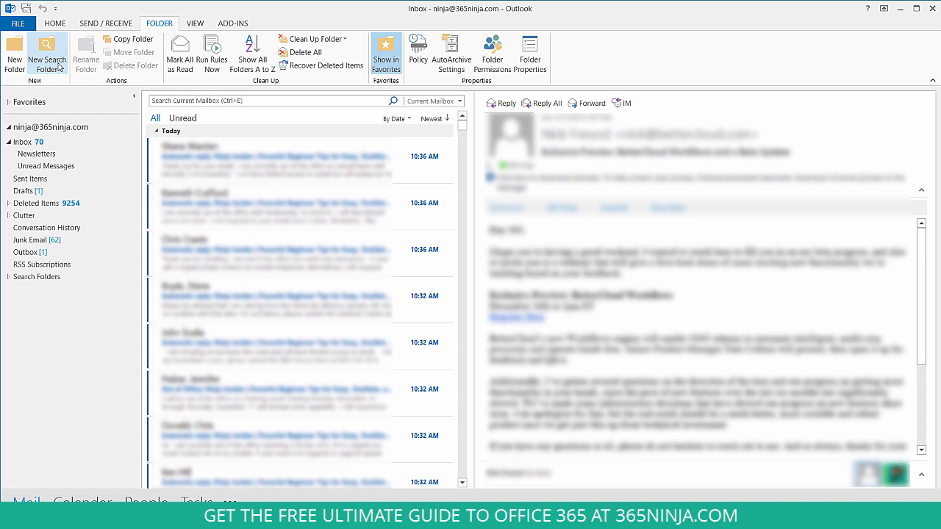
pyautogui.moveTo(47, 53)
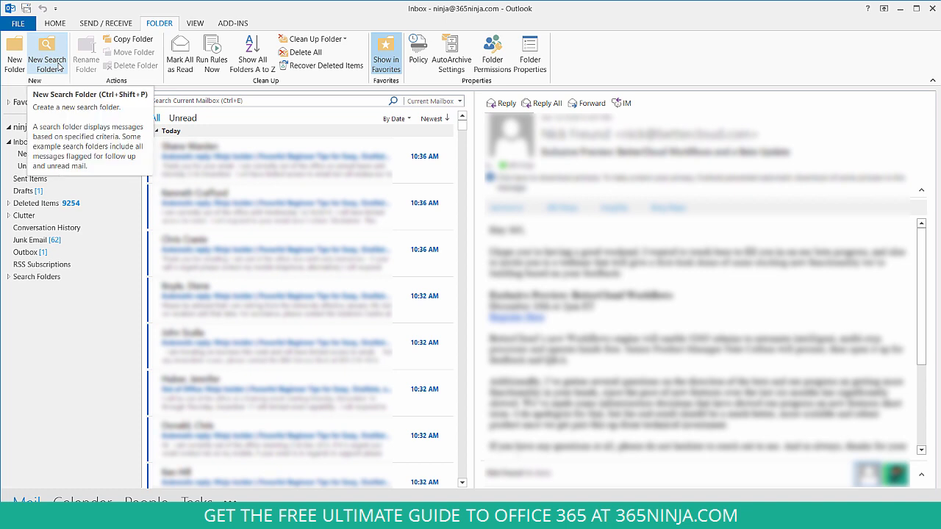
# Create a new search folder using the default Unread mail criteria and confirm it
pyautogui.click(47, 53)
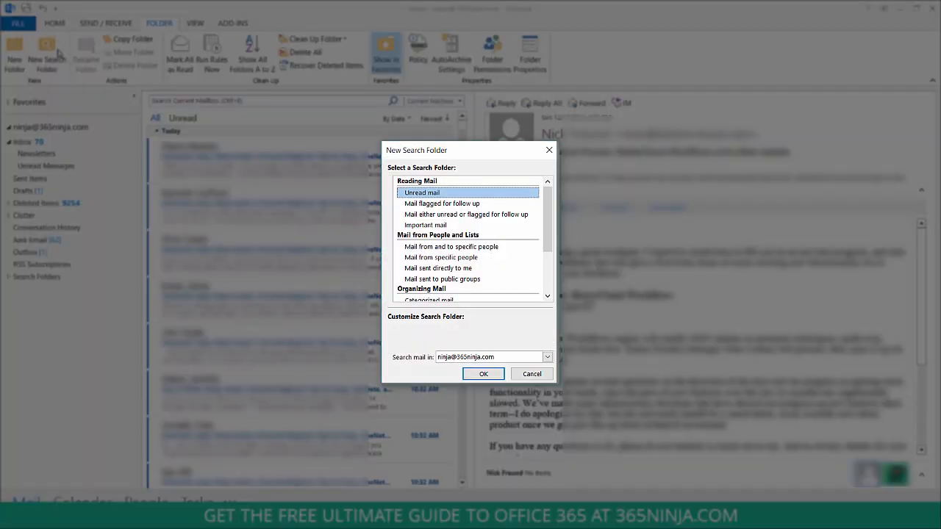
pyautogui.moveTo(467, 185)
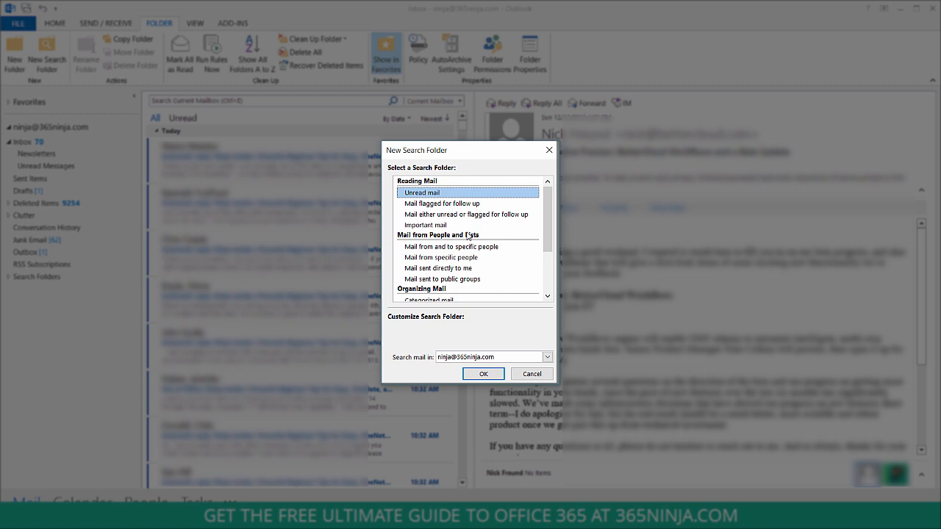
pyautogui.moveTo(433, 200)
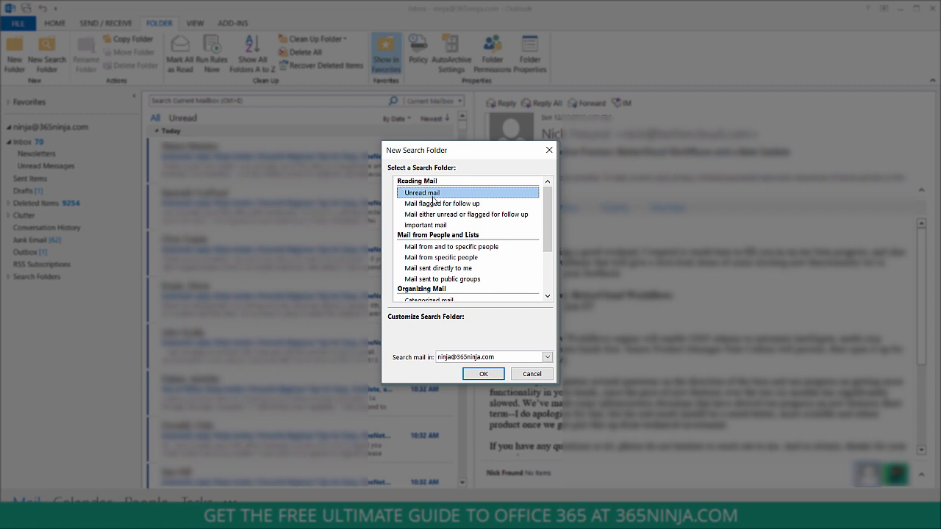
pyautogui.moveTo(432, 252)
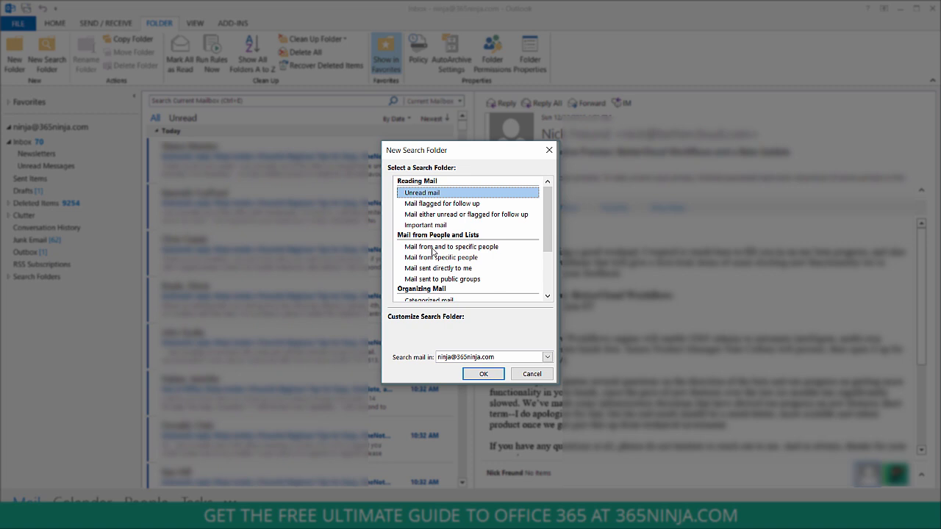
pyautogui.scroll(-3)
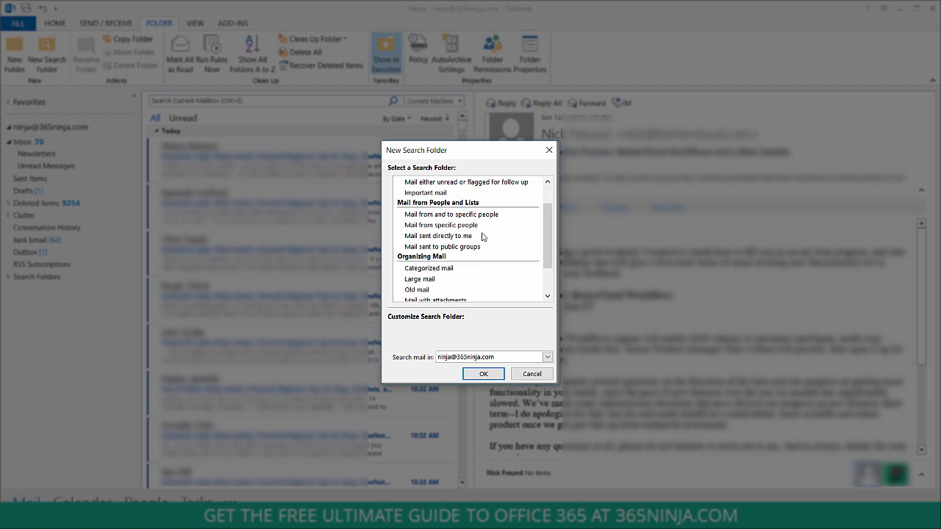
pyautogui.scroll(-3)
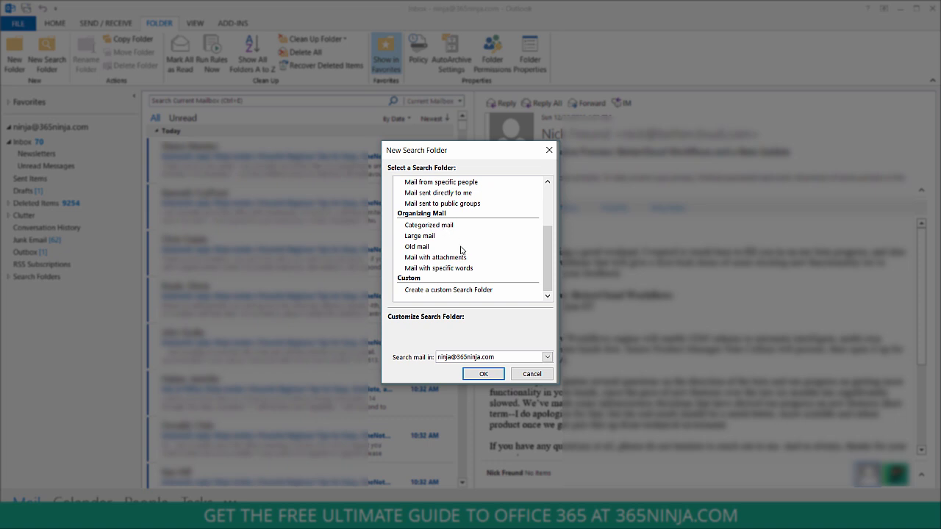
pyautogui.moveTo(474, 299)
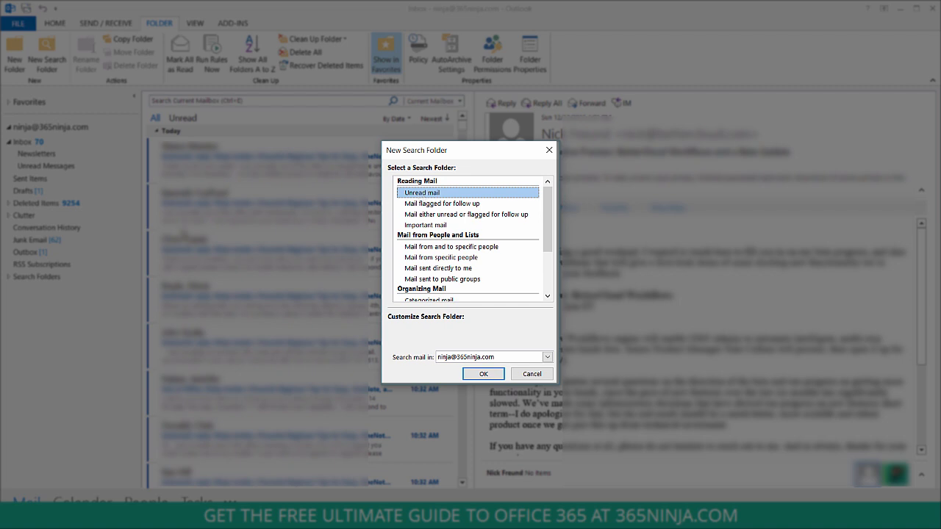
pyautogui.click(482, 374)
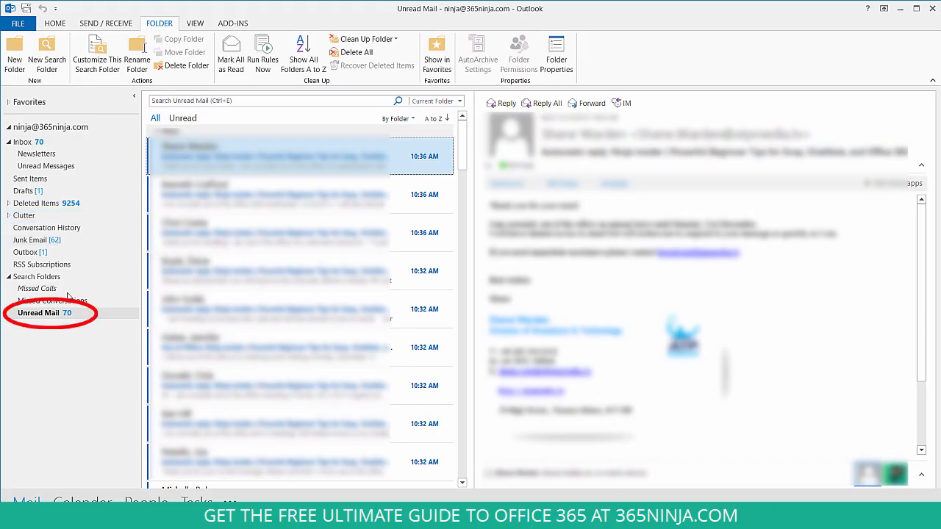
pyautogui.moveTo(71, 317)
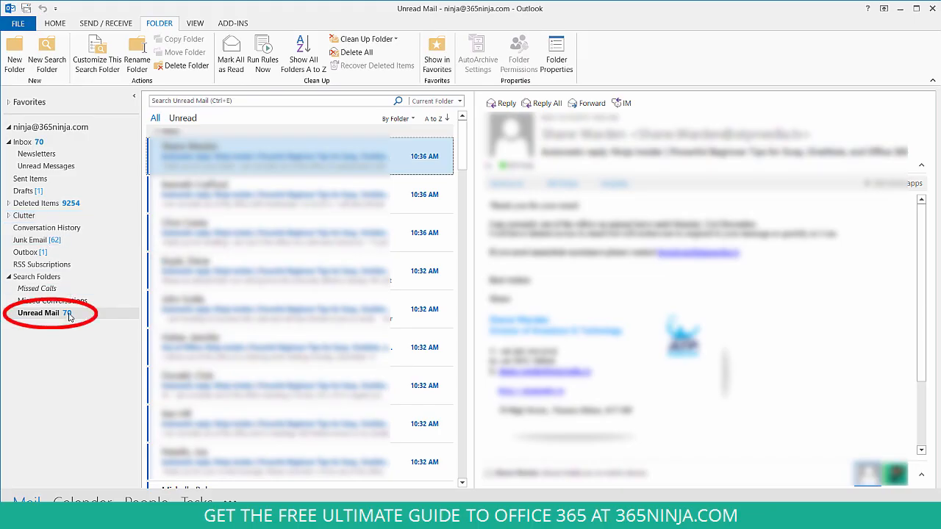